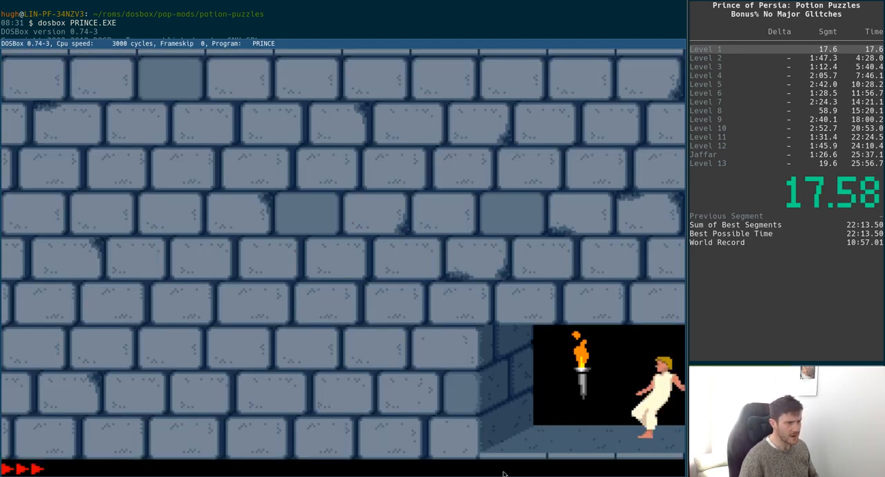
Run the prince right then left through the level 1 dungeon to its exit.
key("Right")
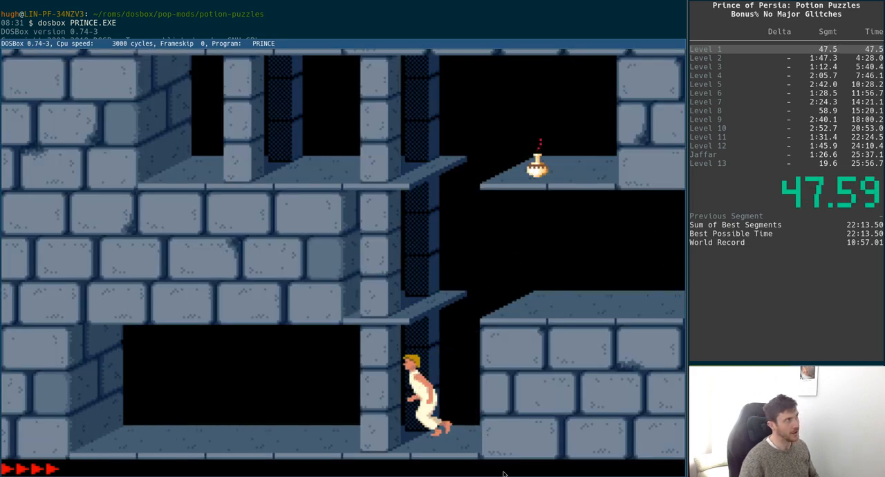
key("Left")
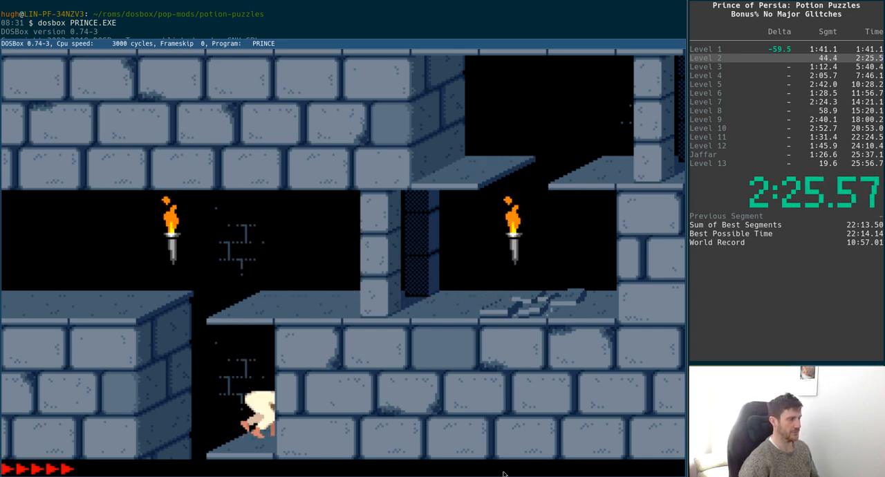
Climb past the guard area and run right over the spike gap to the level 2 exit.
key("Up")
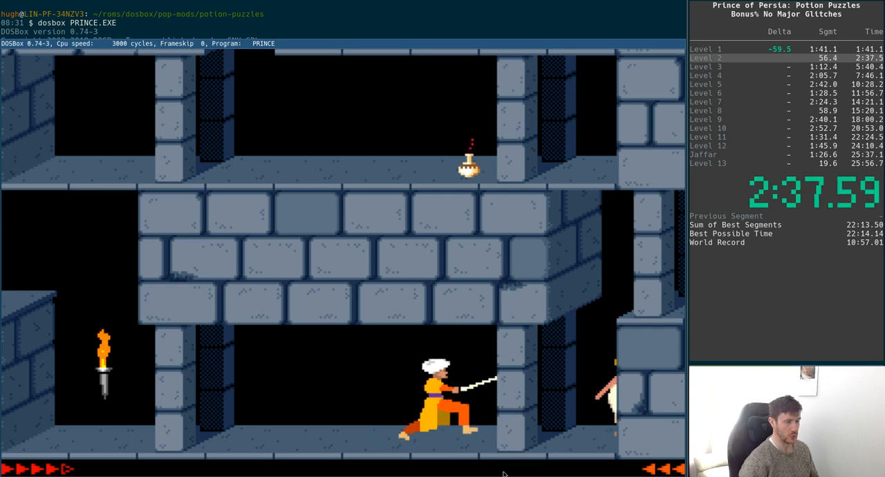
key("Right")
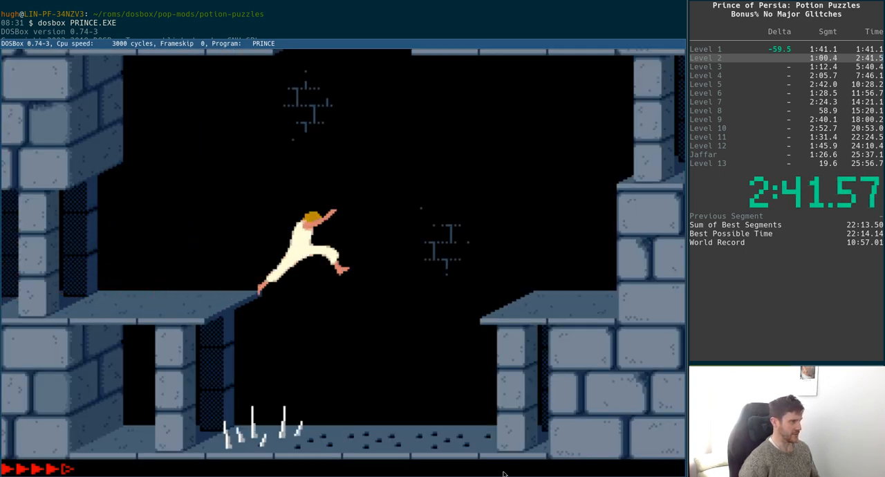
key("Right")
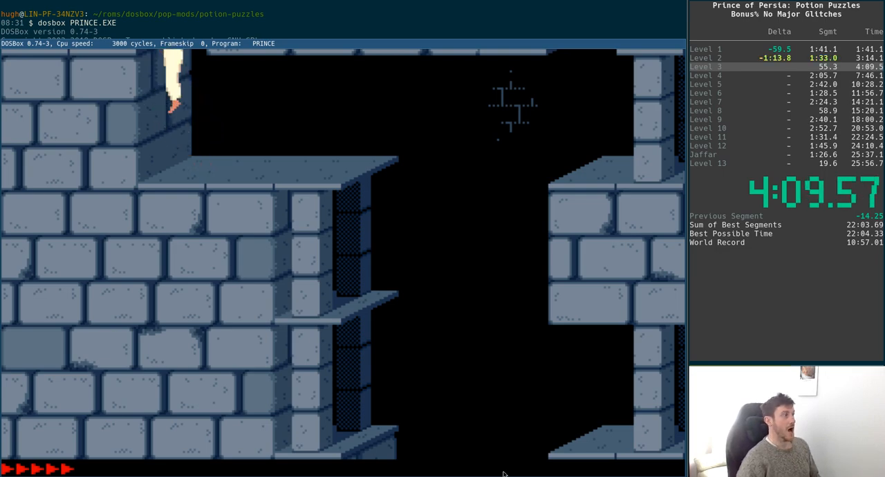
key("Right")
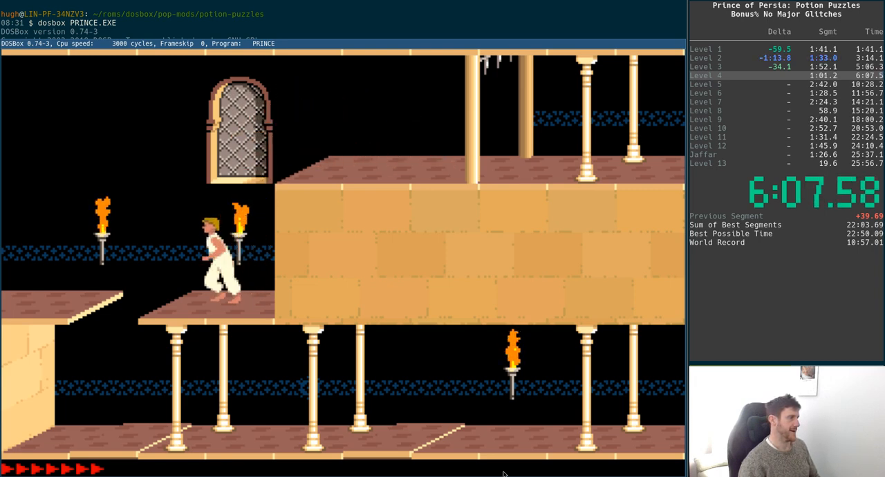
Crouch, get past the sword guard and run right past the torch to exit level 4.
key("Down")
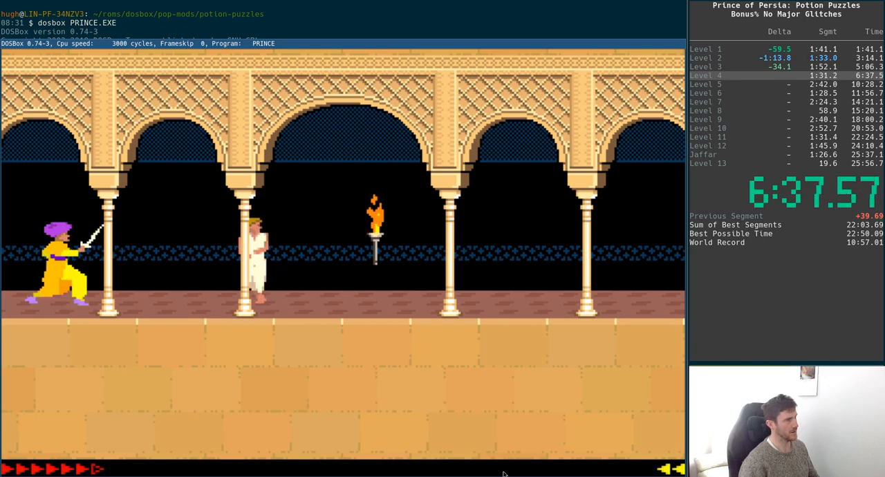
key("Right")
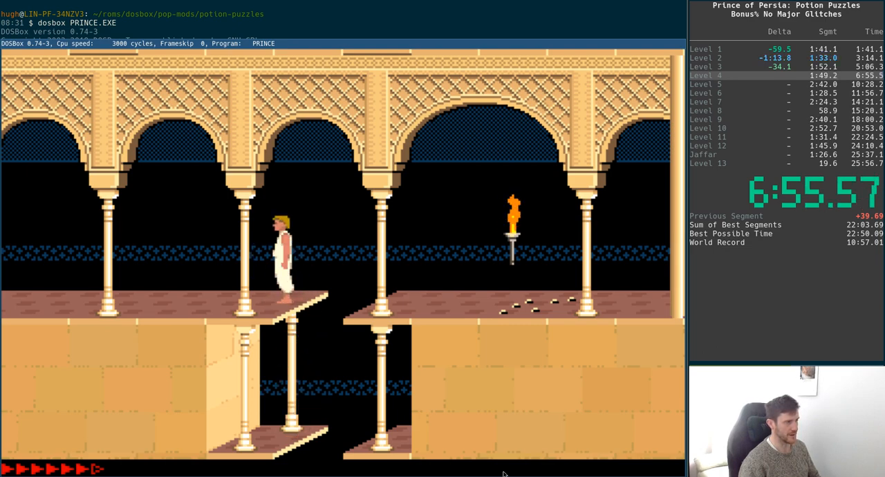
key("Right")
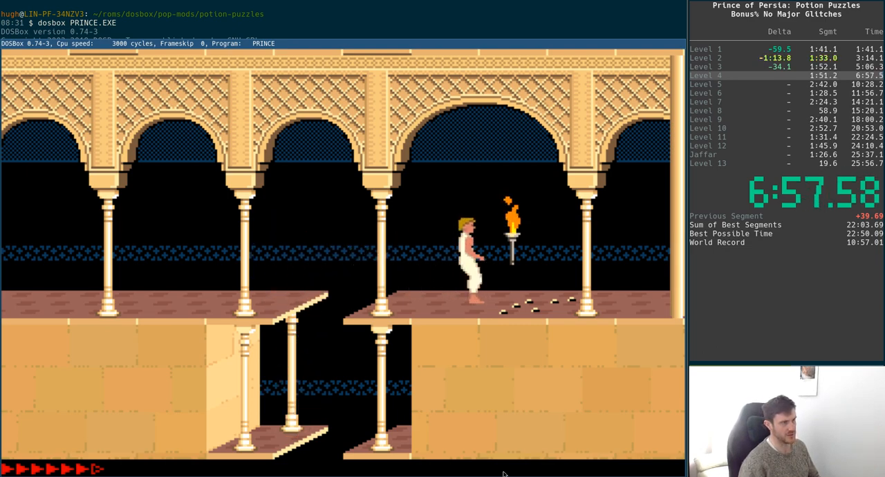
key("Right")
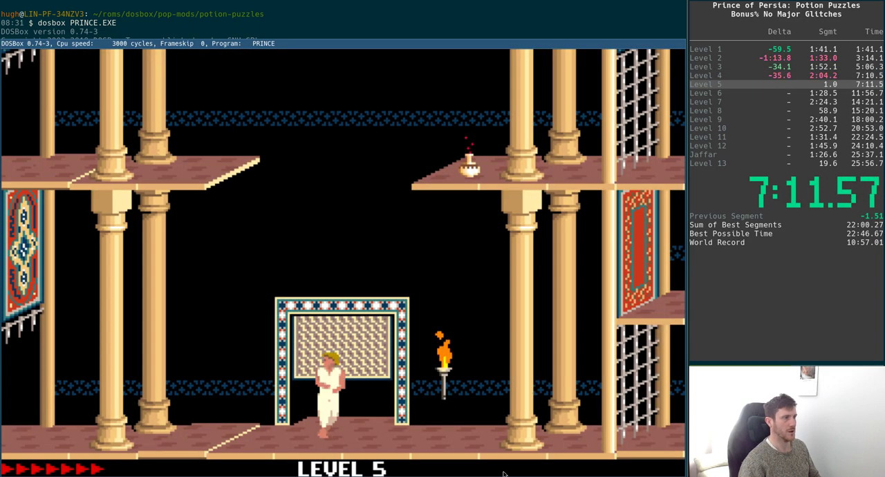
Run left along the lower ledge from the level 5 door, then right toward the gap.
key("Left")
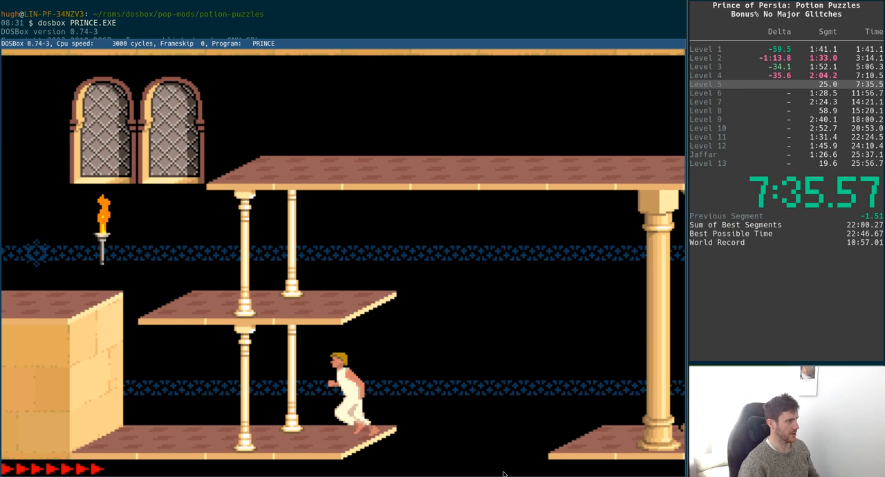
key("Left")
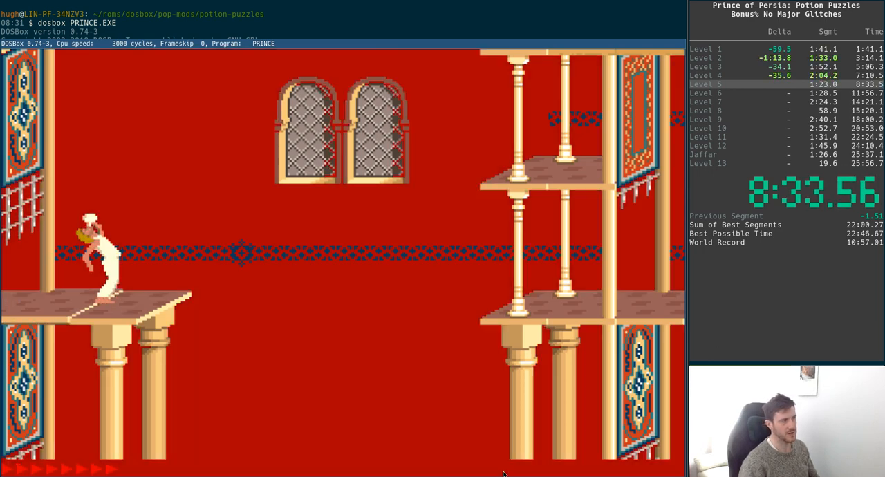
key("Right")
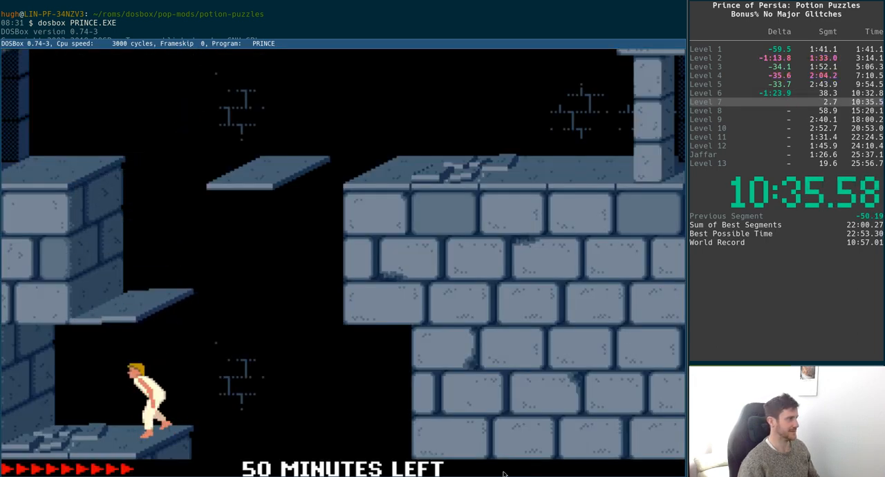
Run the prince right through level 7 and climb up toward its exit.
key("Right")
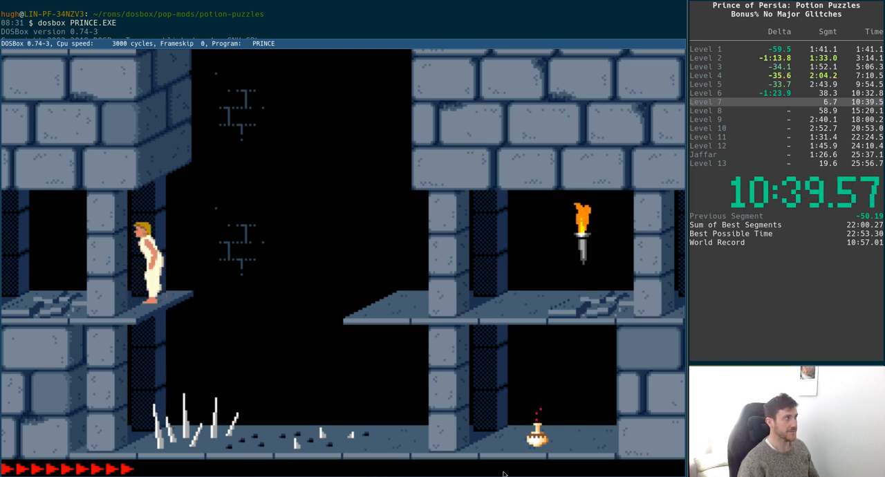
key("Right")
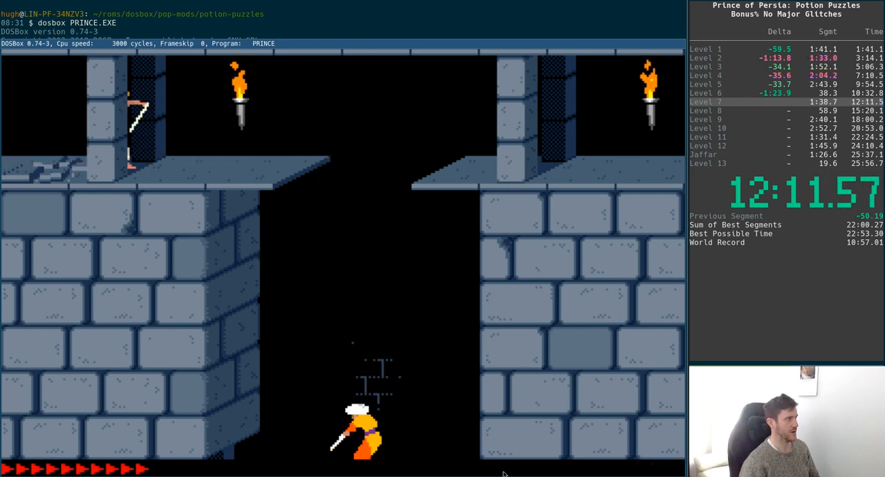
key("Up")
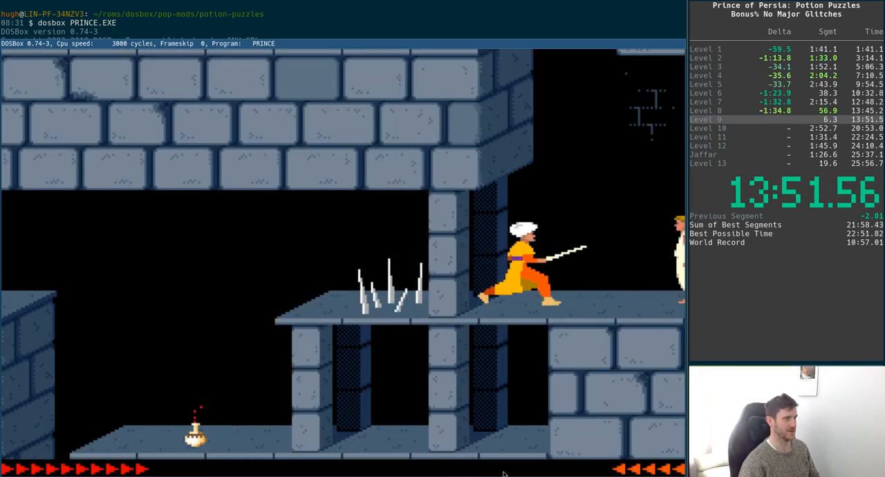
Move the prince right to engage the guards and head for the level 9 exit.
key("Right")
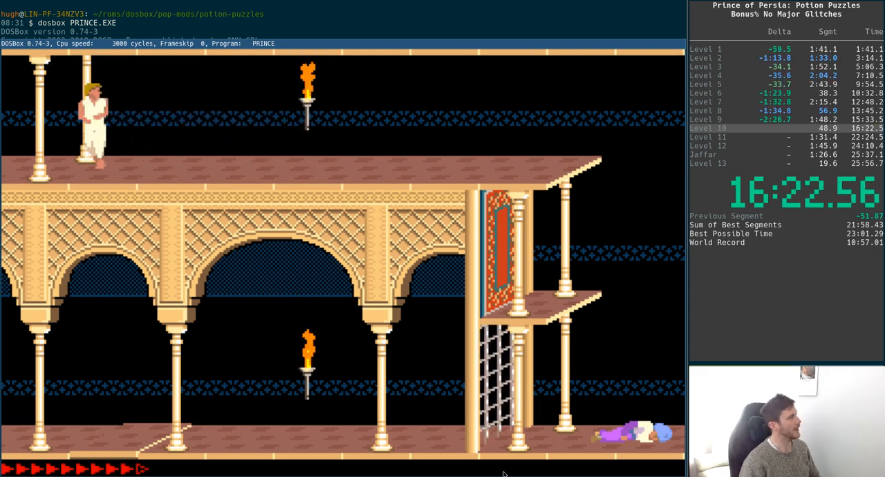
Crouch and run right through level 10's sandstone palace rooms toward the exit.
key("Down")
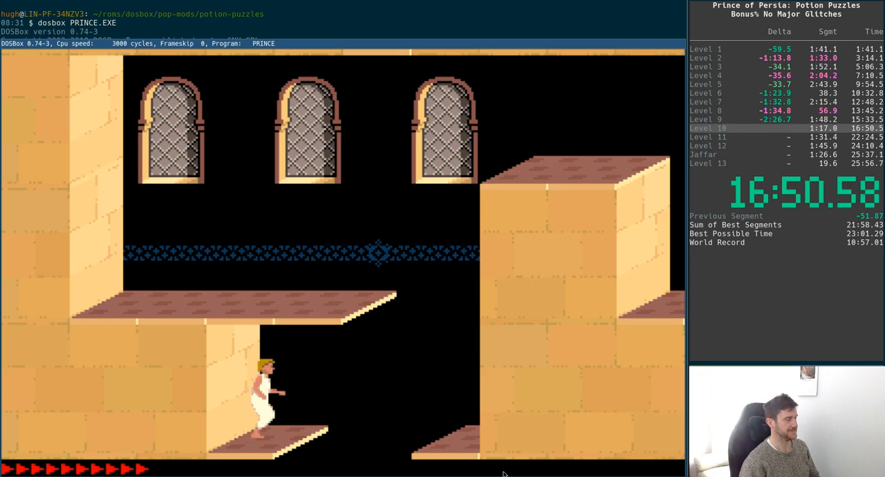
key("Right")
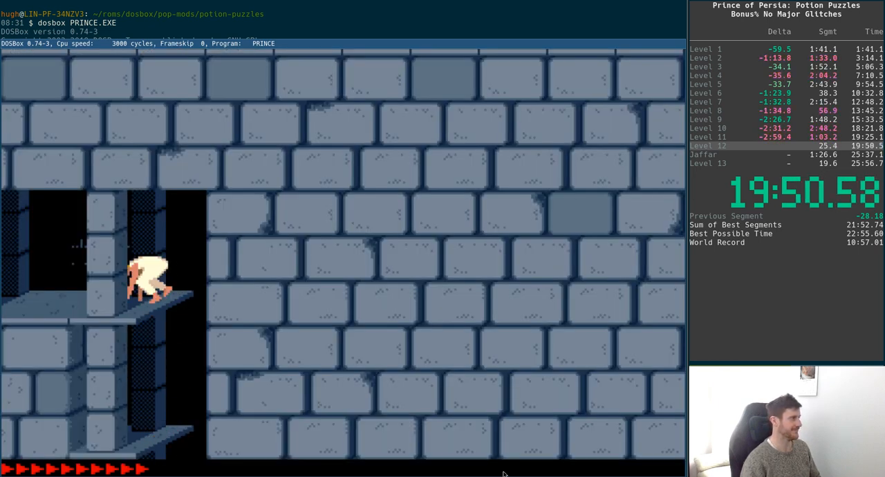
Run the prince right into the torch-lit room and across the upper ledge of level 12.
key("Right")
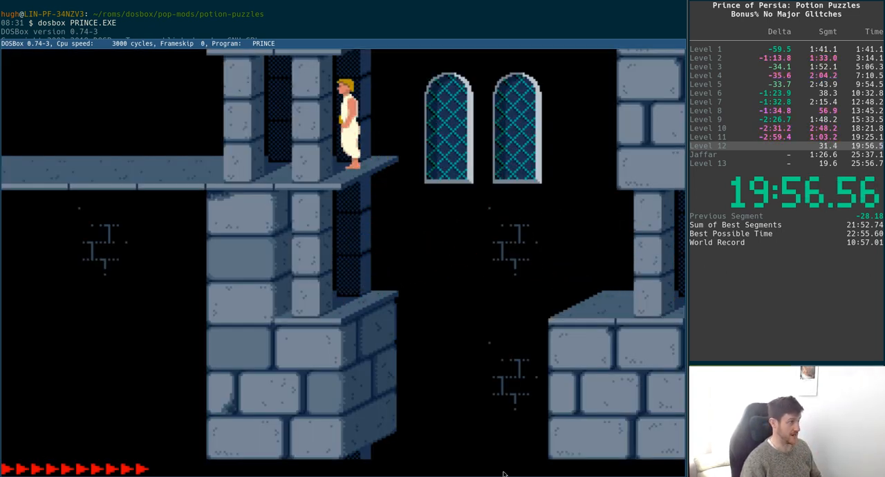
key("Right")
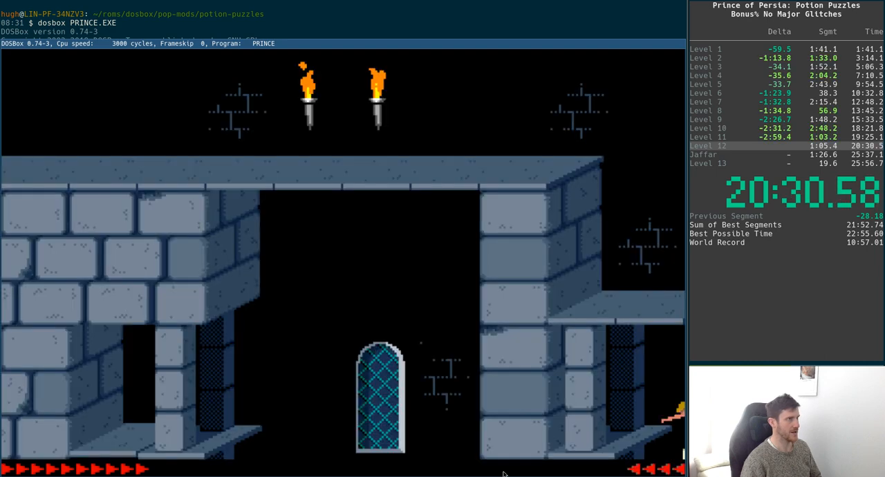
key("Right")
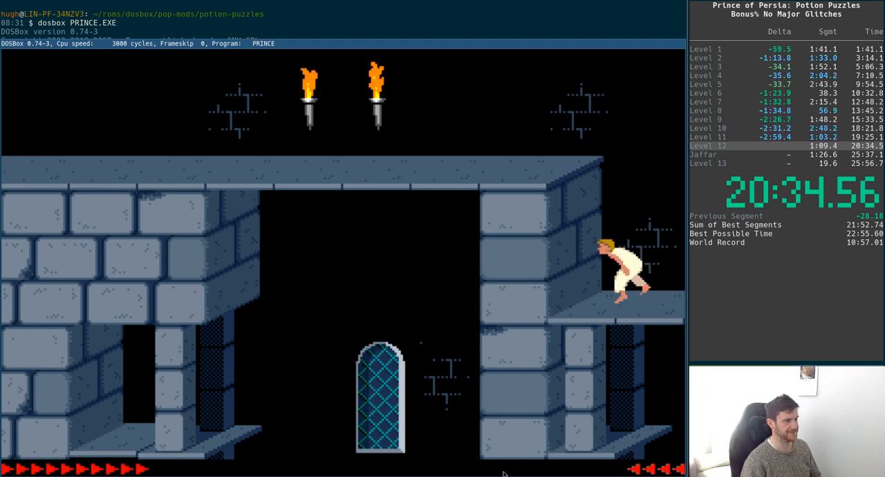
key("Right")
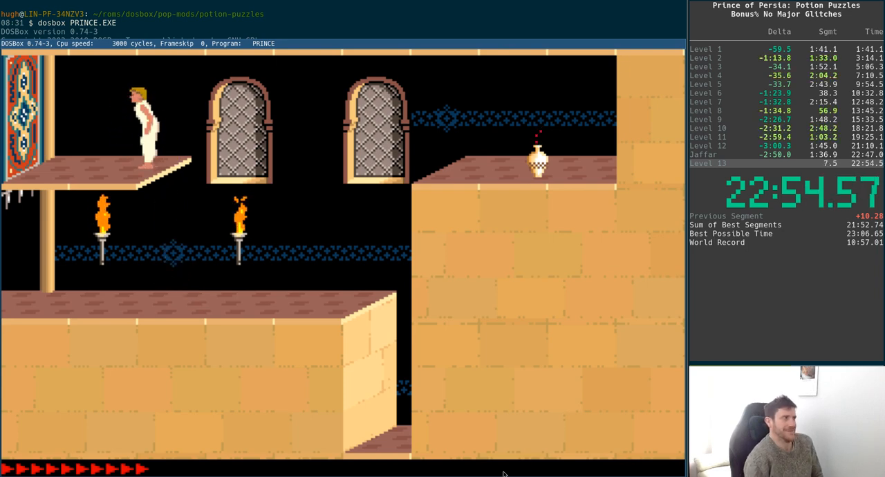
Move the prince right off the left palace ledge toward the Jaffar level exit.
key("Right")
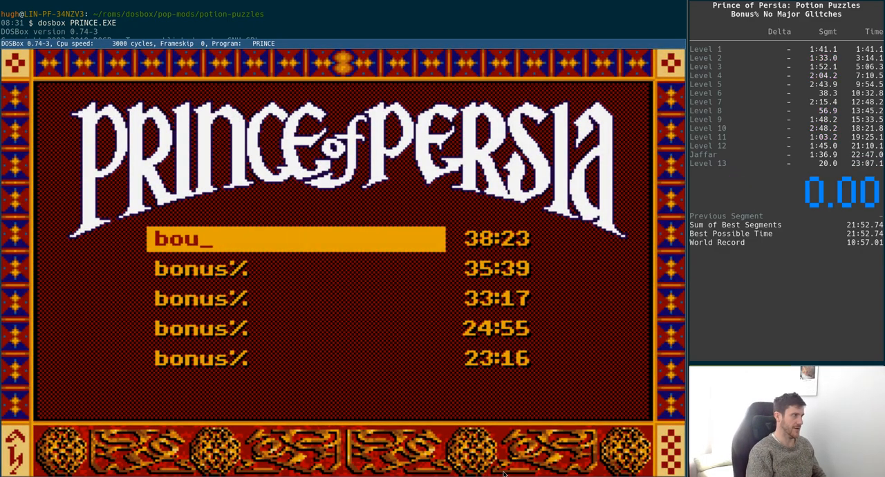
Enter the name bonus% on the new 38:23 hall-of-fame entry.
type("nus%")
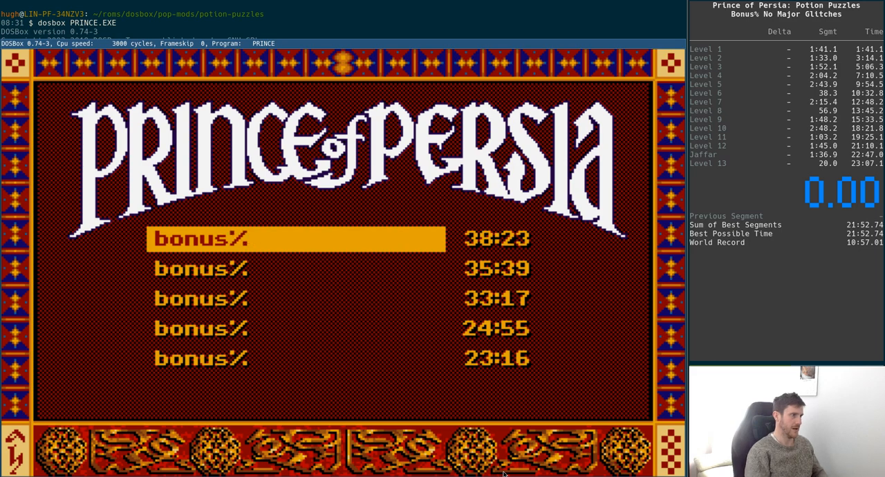